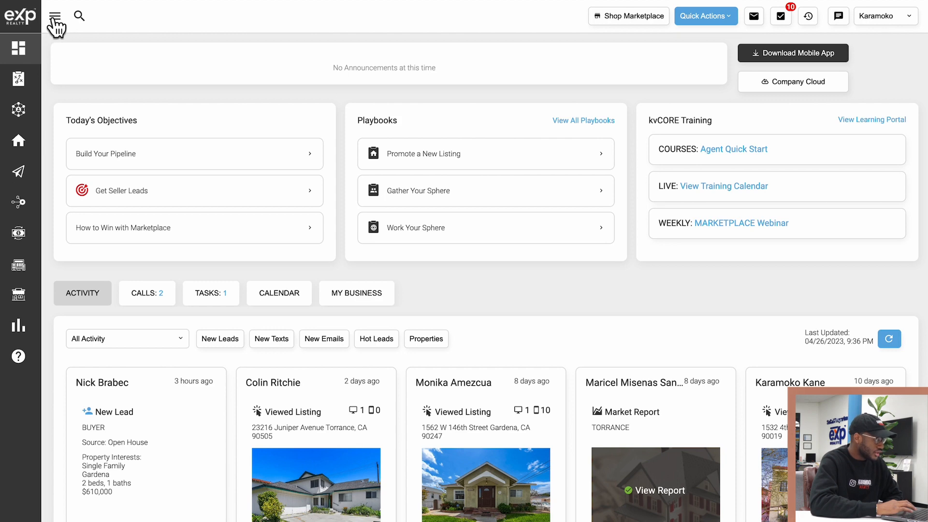
pyautogui.moveTo(79, 16)
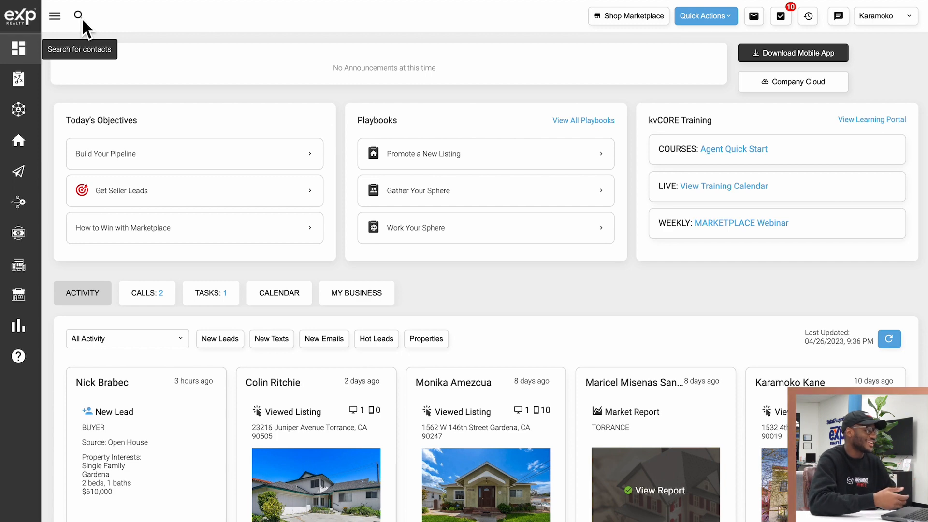
pyautogui.moveTo(622, 23)
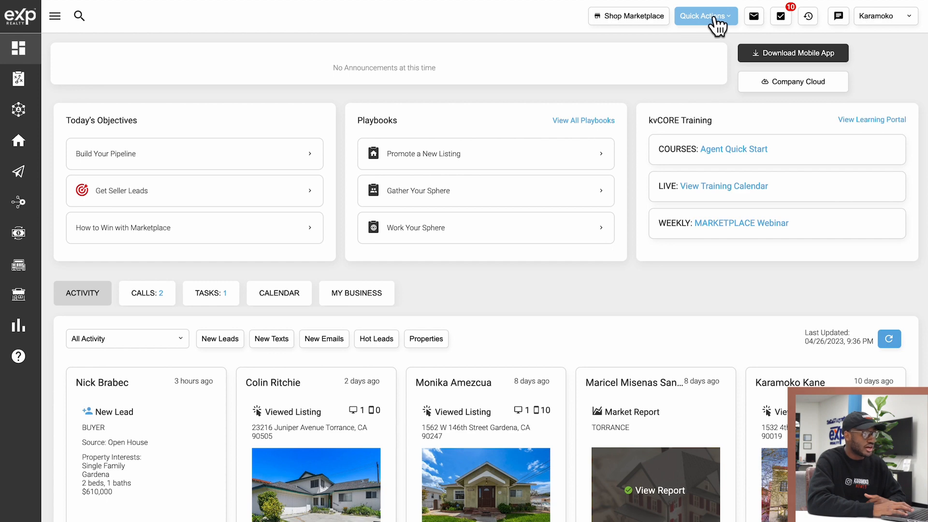
pyautogui.moveTo(494, 30)
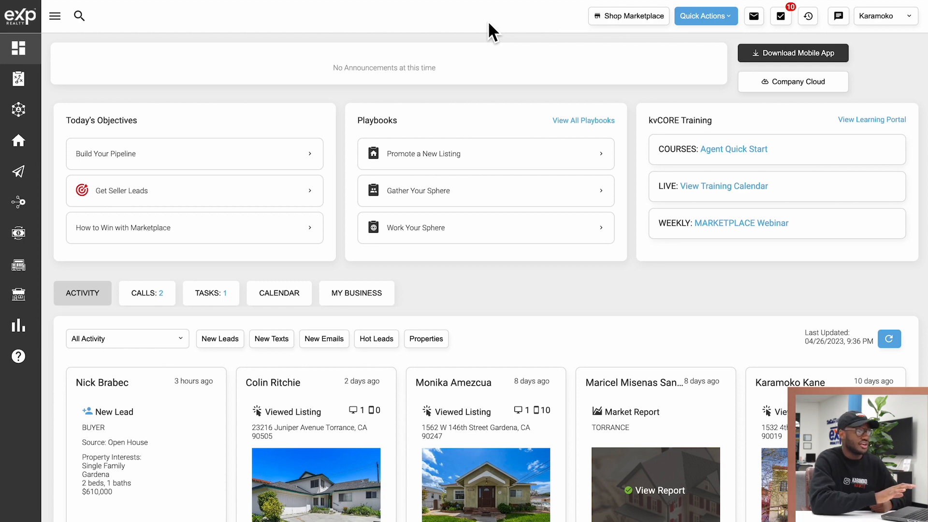
pyautogui.moveTo(632, 17)
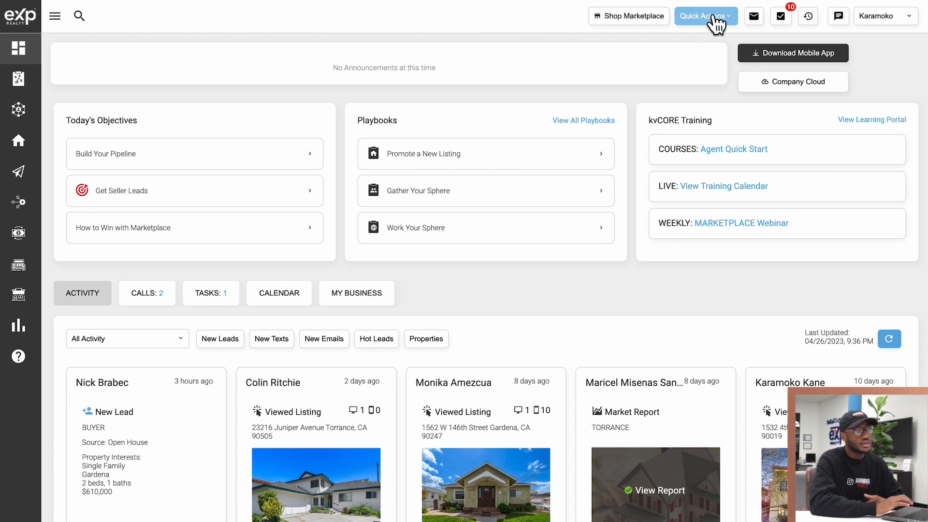
# From the email panel's Google Settings, choose Disconnect Google and confirm with Yes.
pyautogui.click(705, 15)
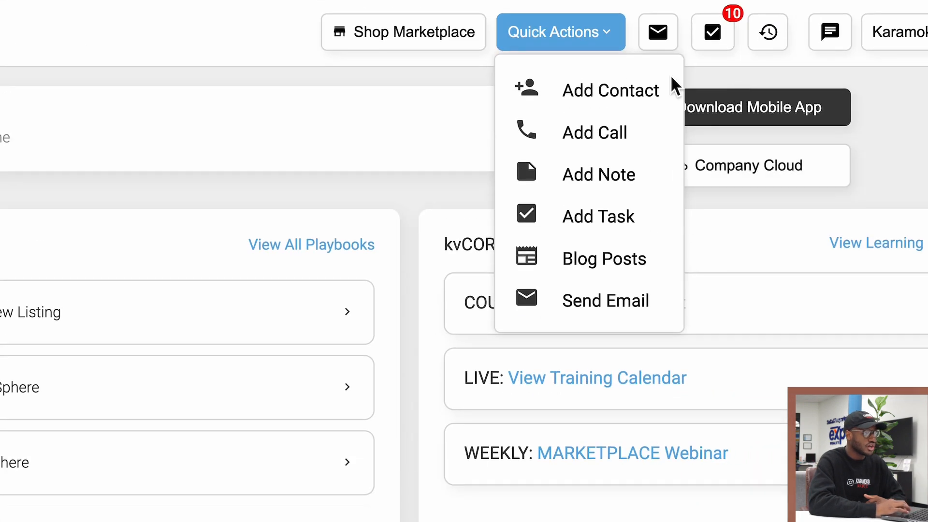
pyautogui.moveTo(610, 90)
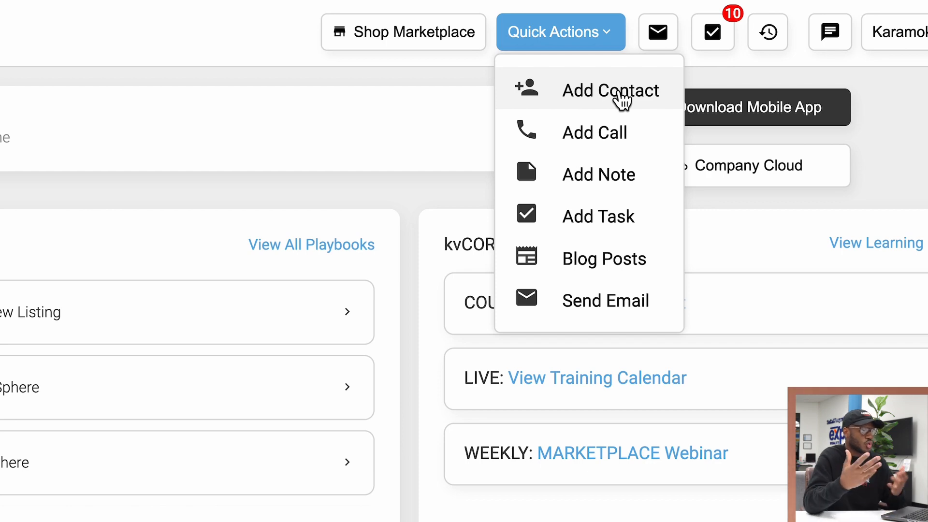
pyautogui.moveTo(592, 65)
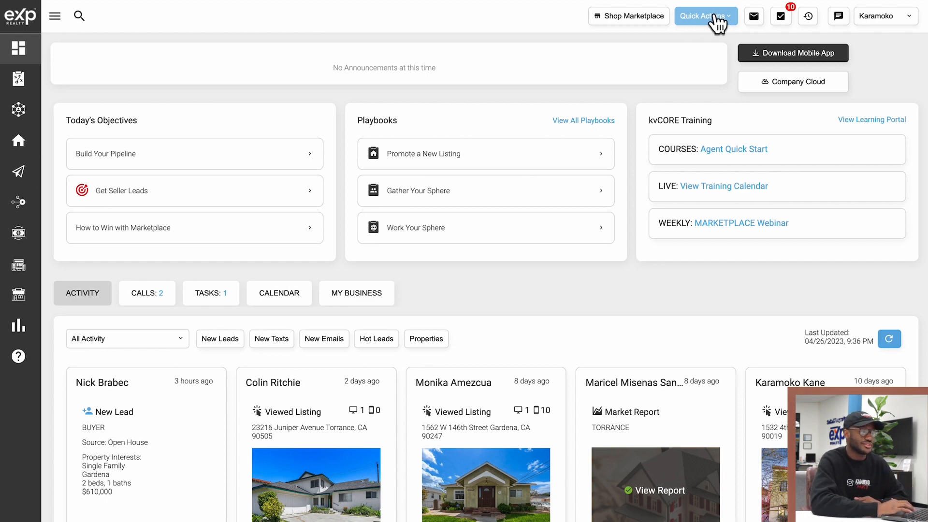
pyautogui.moveTo(754, 17)
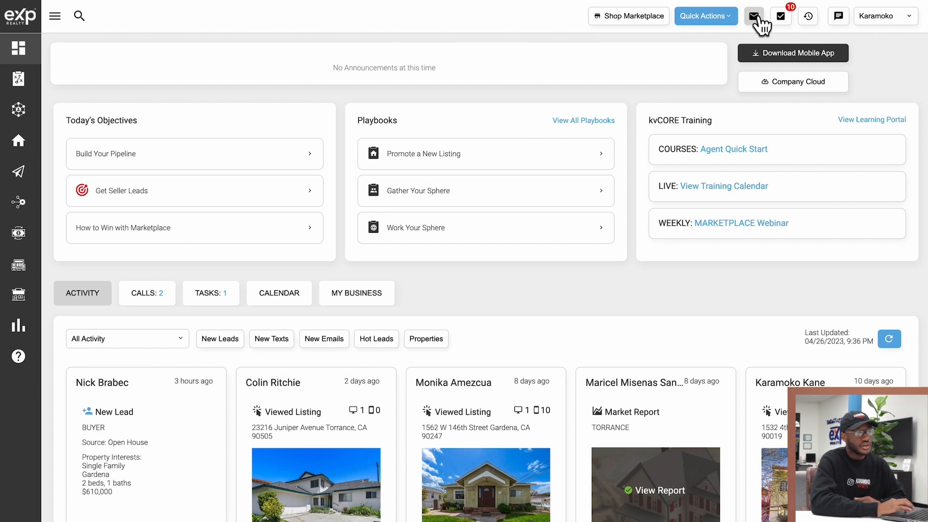
pyautogui.click(753, 15)
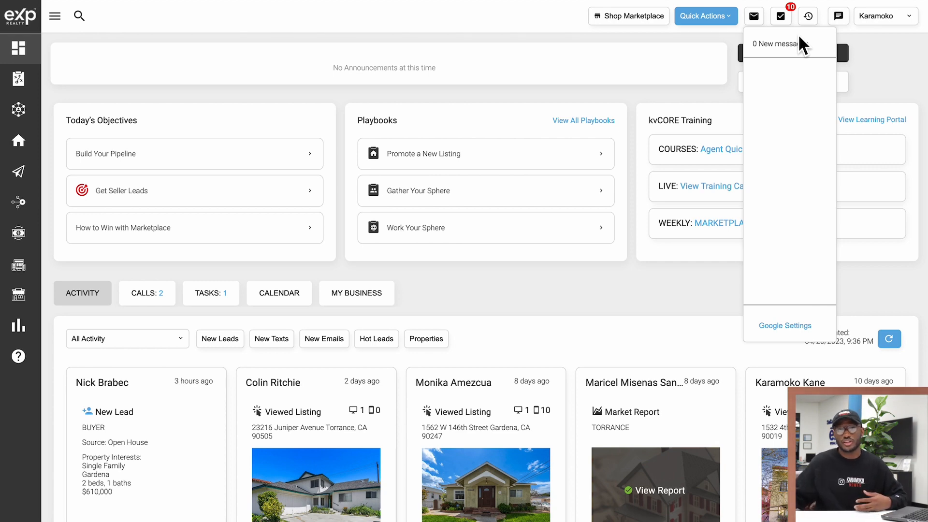
pyautogui.moveTo(782, 31)
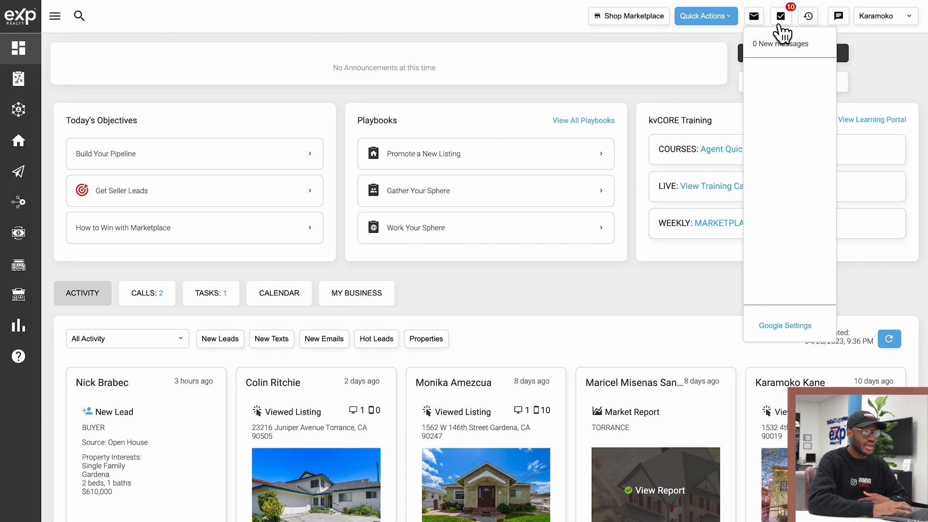
pyautogui.moveTo(754, 16)
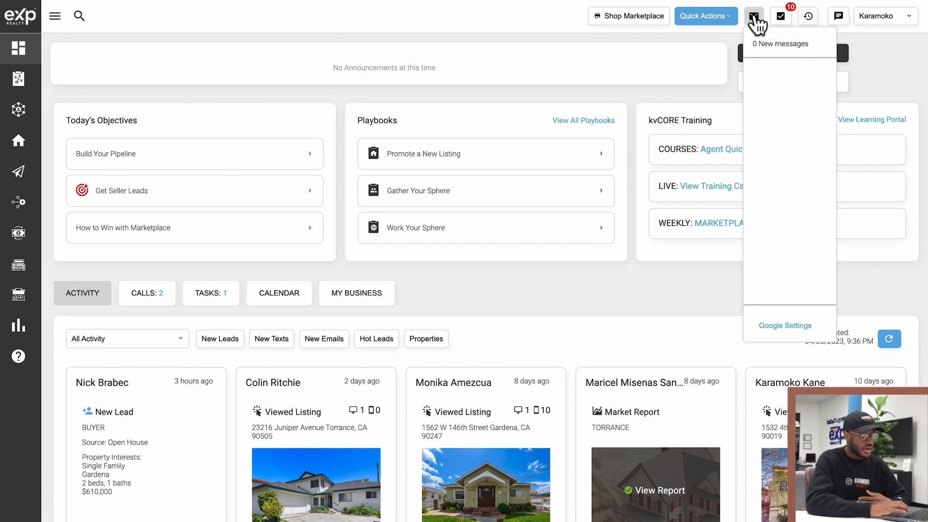
pyautogui.click(785, 325)
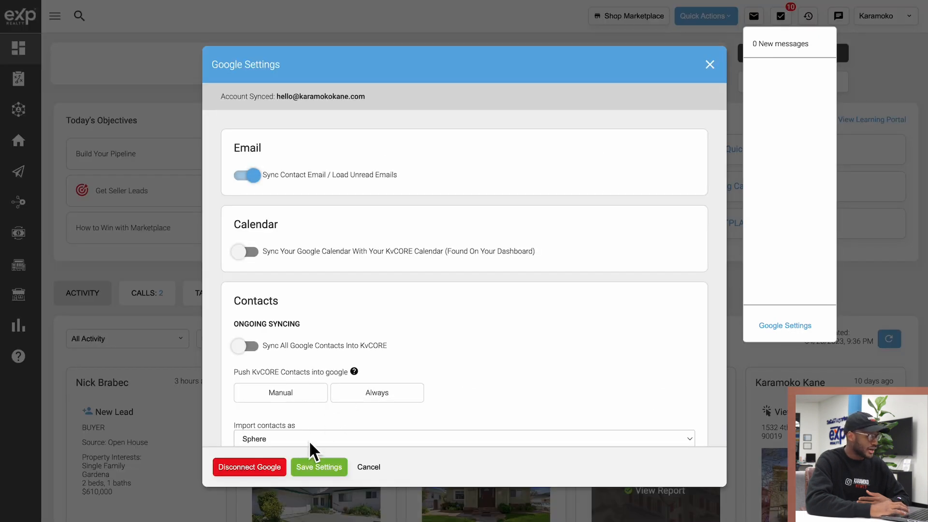
pyautogui.click(250, 467)
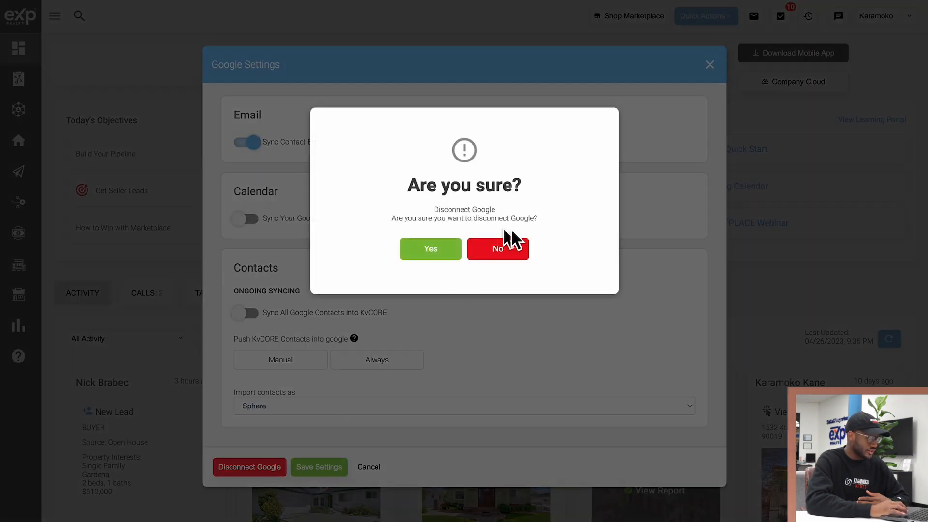
pyautogui.click(497, 248)
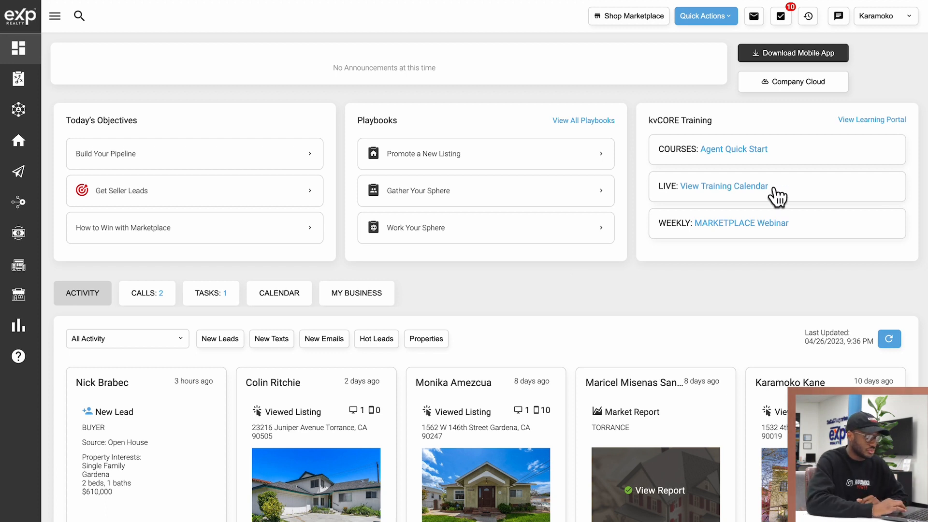
# Show the Connect a Google Mail Account and Outlook options from the header mail icon.
pyautogui.click(754, 15)
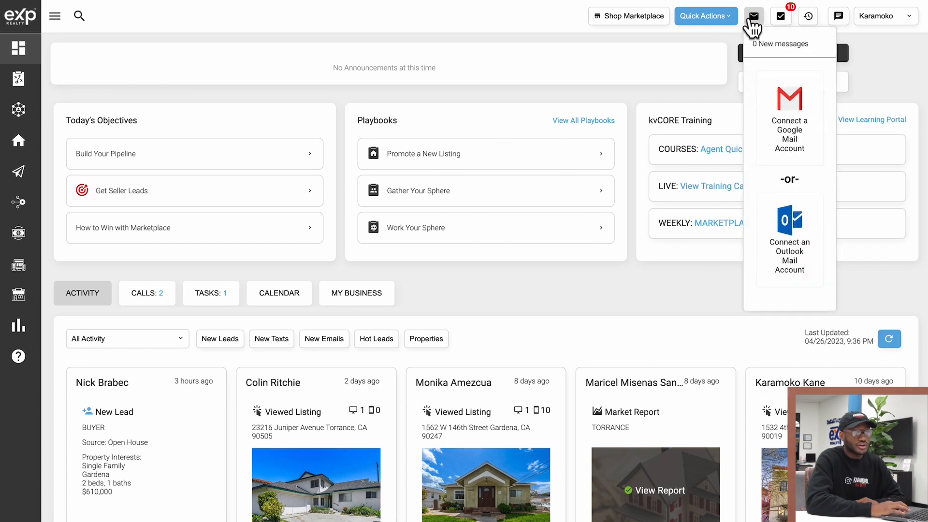
pyautogui.moveTo(796, 126)
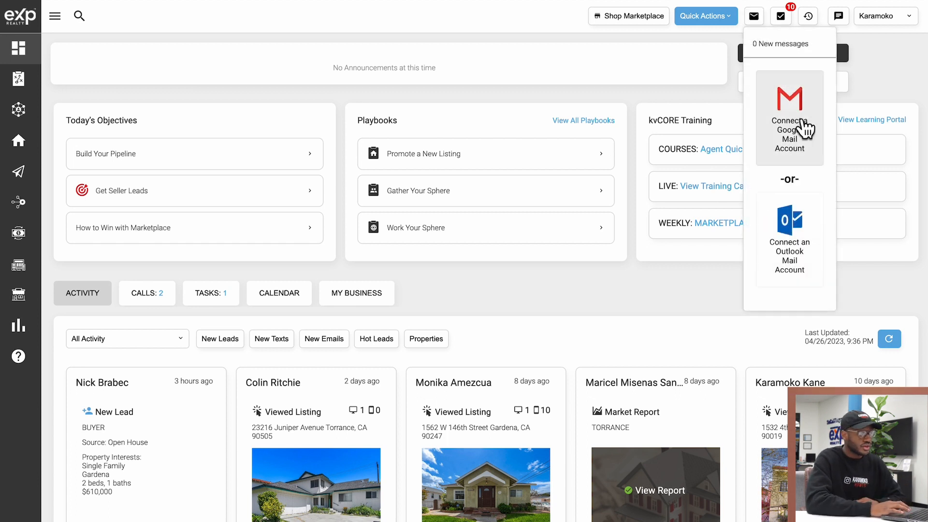
pyautogui.moveTo(779, 165)
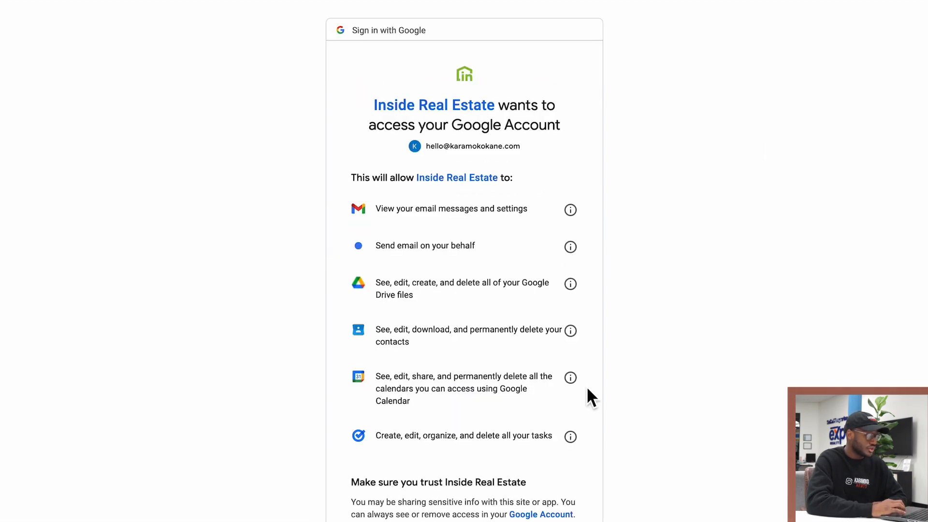
# Allow Inside Real Estate access to the Google account's email, contacts and calendars.
pyautogui.scroll(-3)
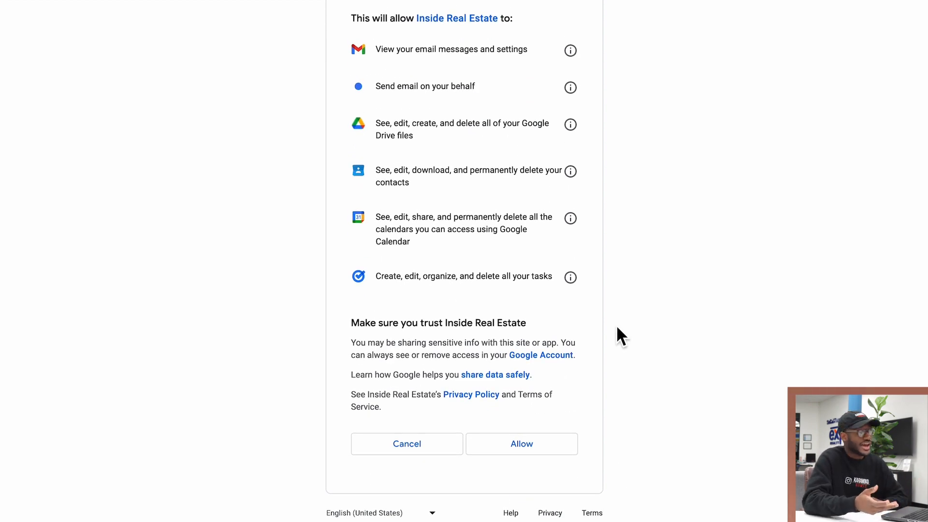
pyautogui.moveTo(357, 50)
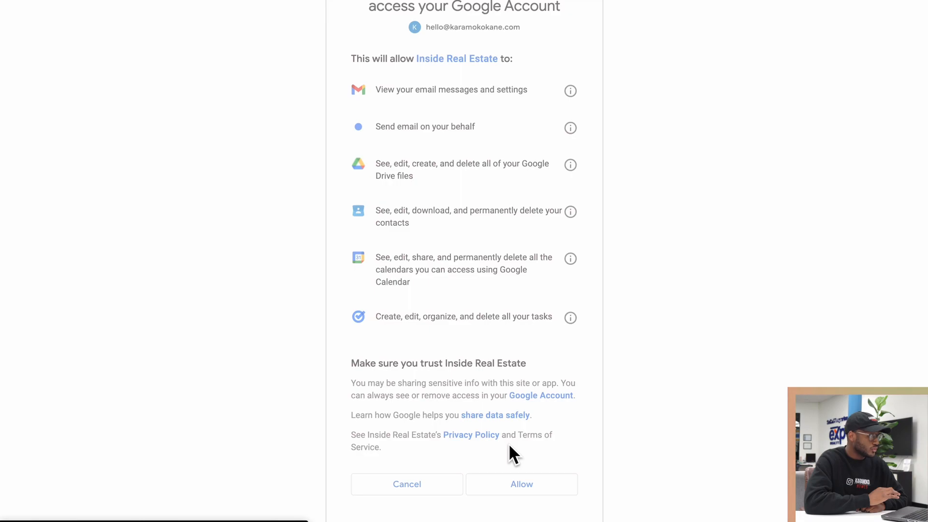
pyautogui.click(520, 483)
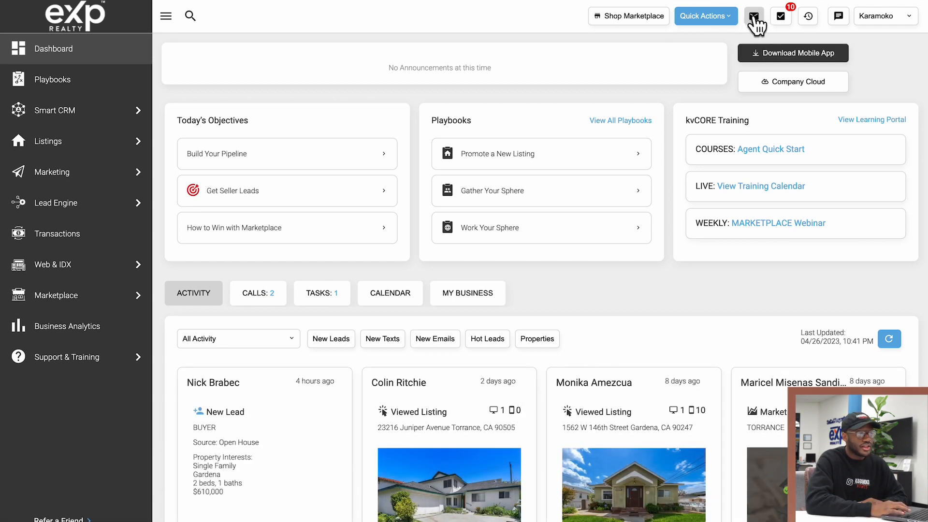
# Show the email panel, now listing zero messages with Google Settings available.
pyautogui.click(753, 16)
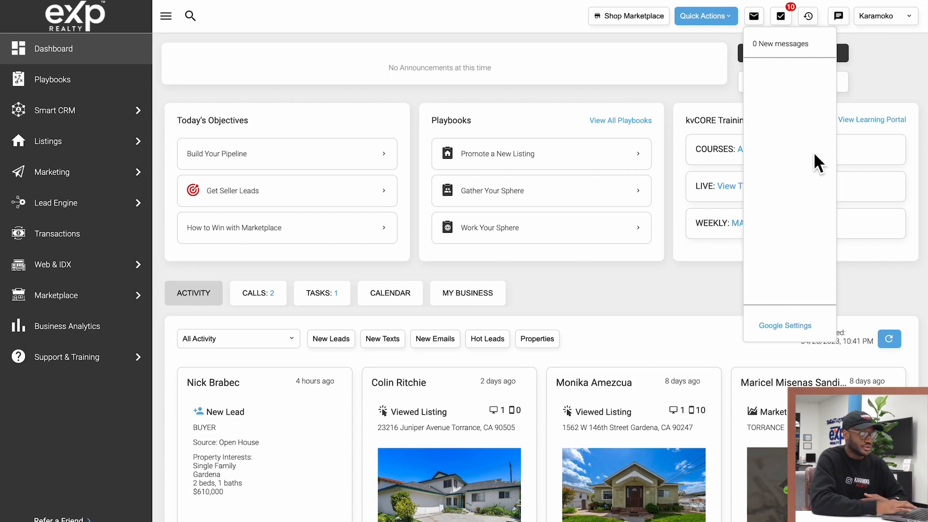
pyautogui.moveTo(787, 332)
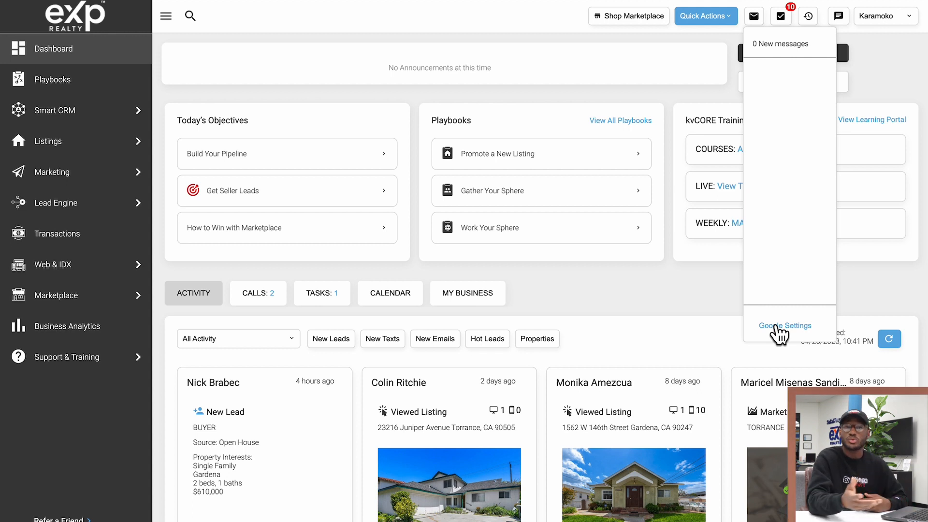
# Bring up the Google Settings dialog showing the synced account with email sync on.
pyautogui.click(785, 326)
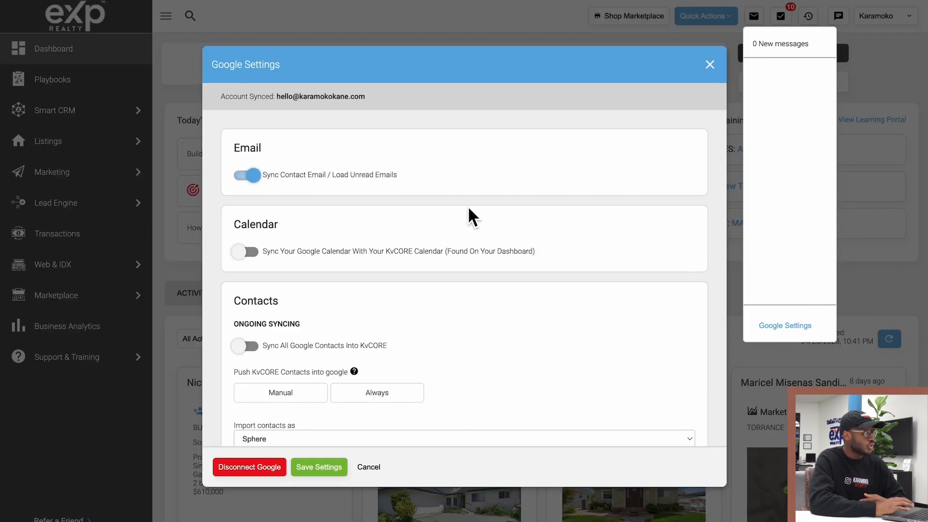
pyautogui.moveTo(597, 115)
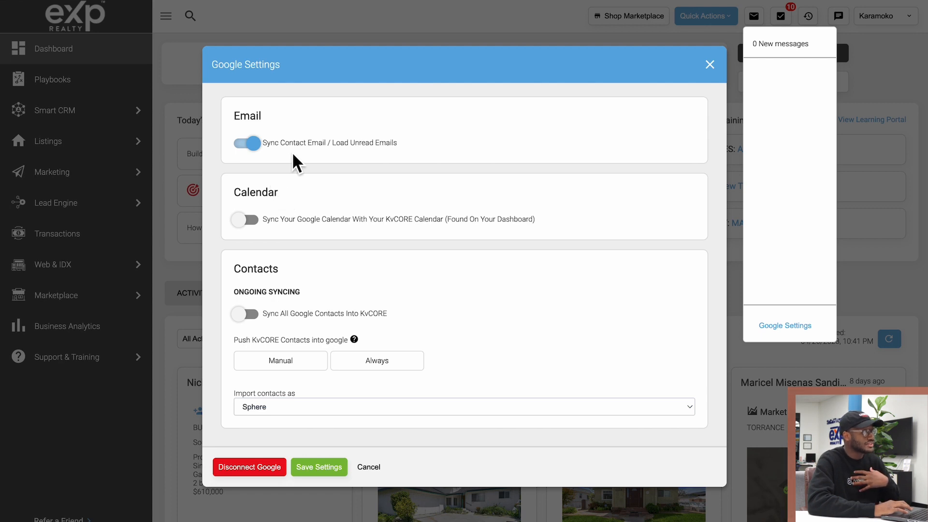
pyautogui.moveTo(373, 158)
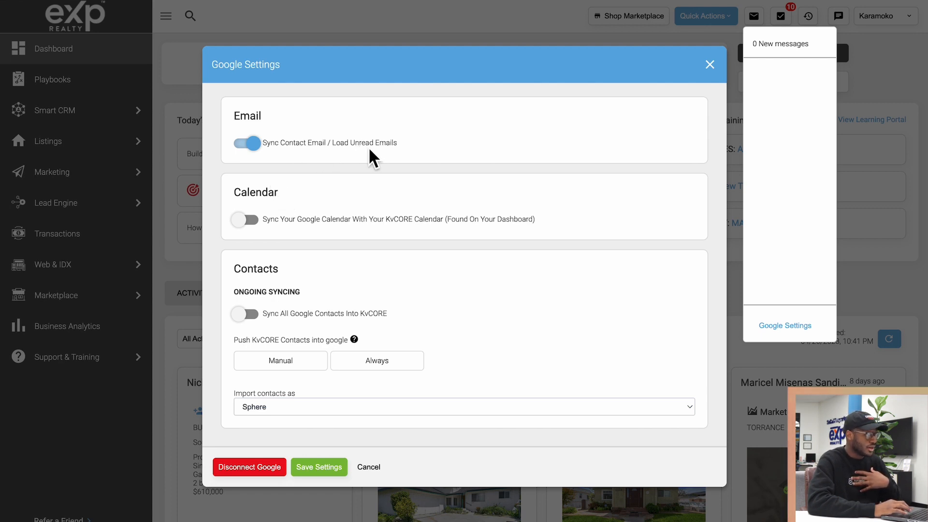
pyautogui.moveTo(301, 153)
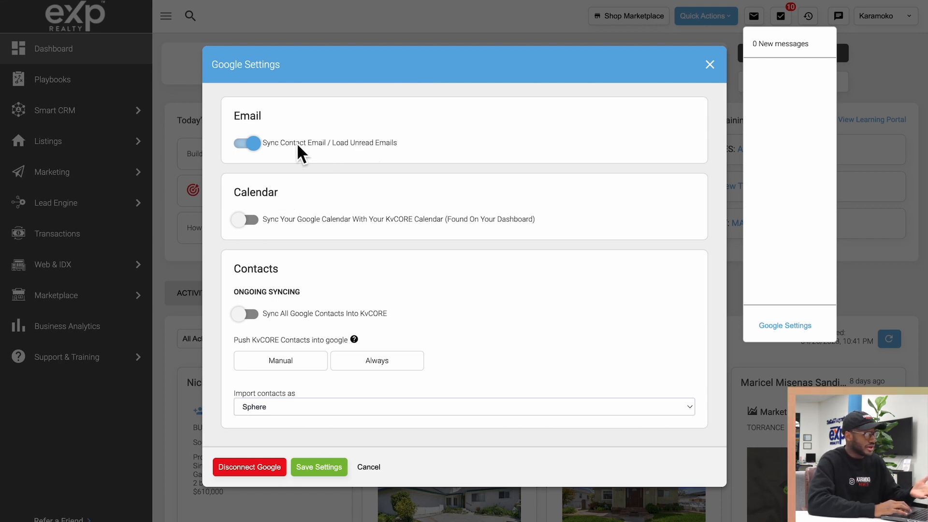
pyautogui.moveTo(346, 144)
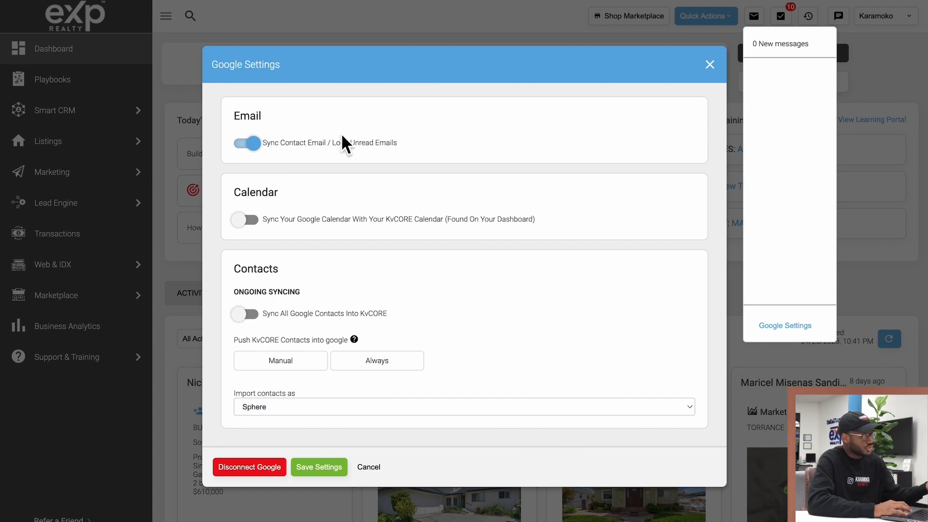
pyautogui.moveTo(339, 151)
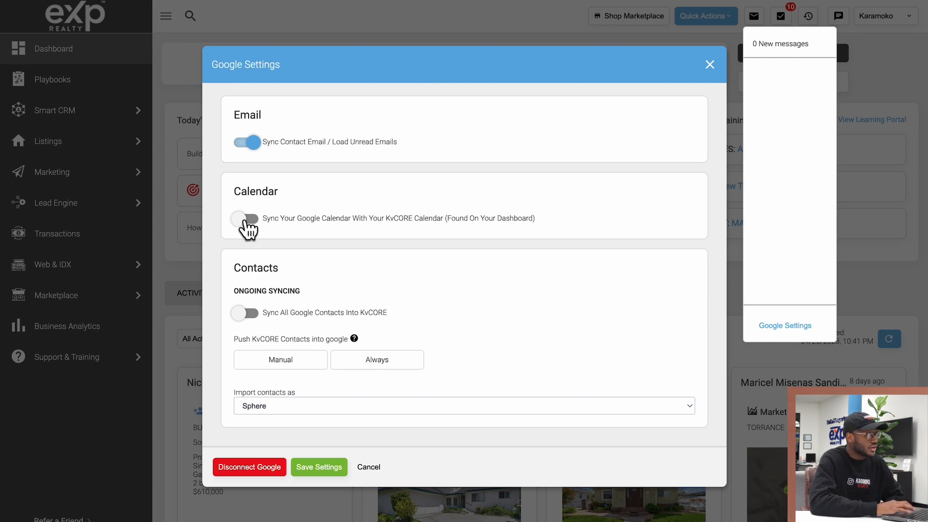
# Switch on Google Calendar sync in the Google Settings dialog.
pyautogui.click(245, 217)
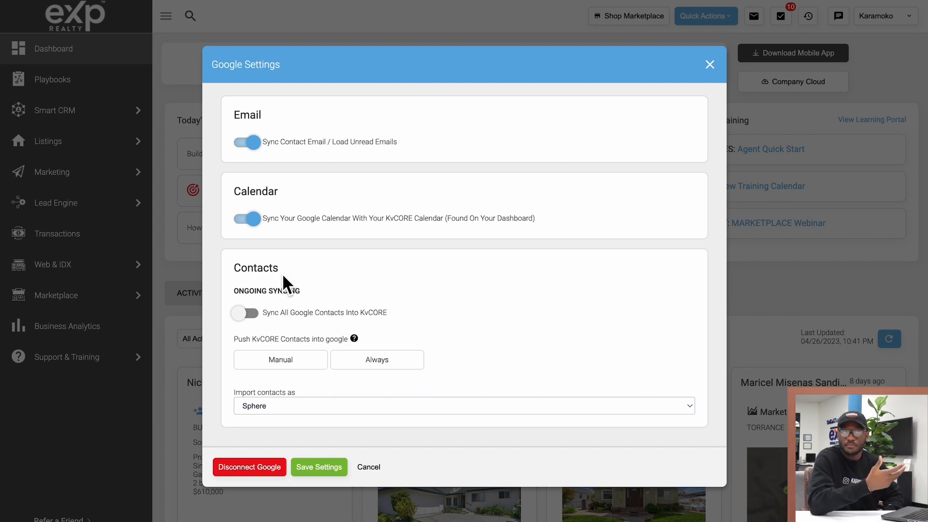
pyautogui.moveTo(274, 279)
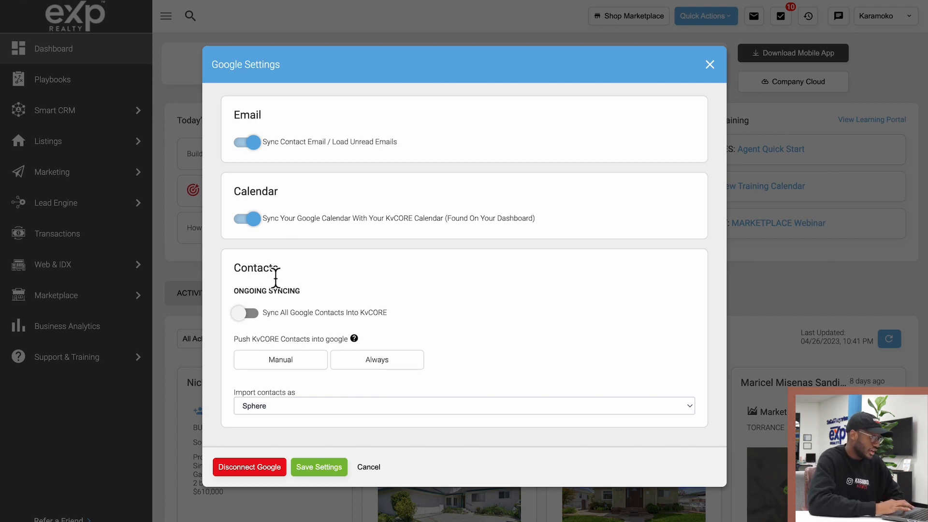
pyautogui.moveTo(316, 301)
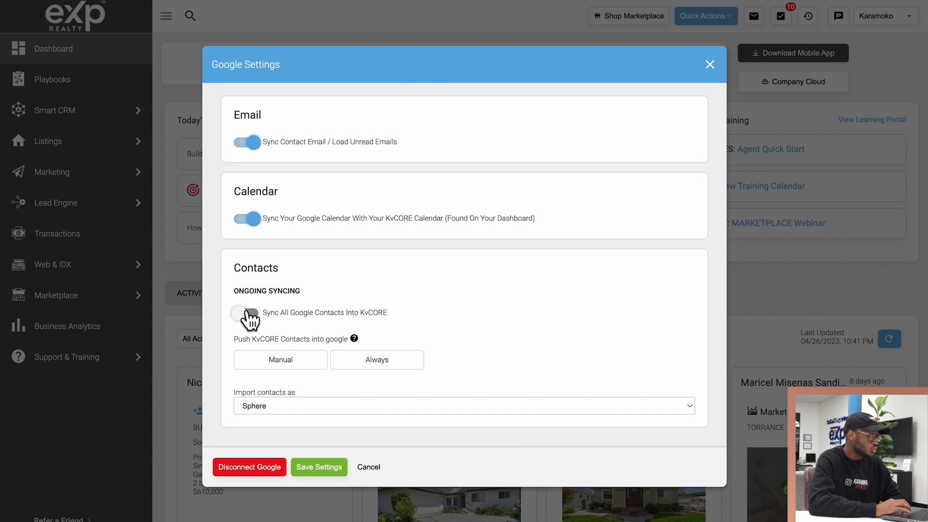
# Switch on 'Sync All Google Contacts Into KvCORE'.
pyautogui.click(247, 312)
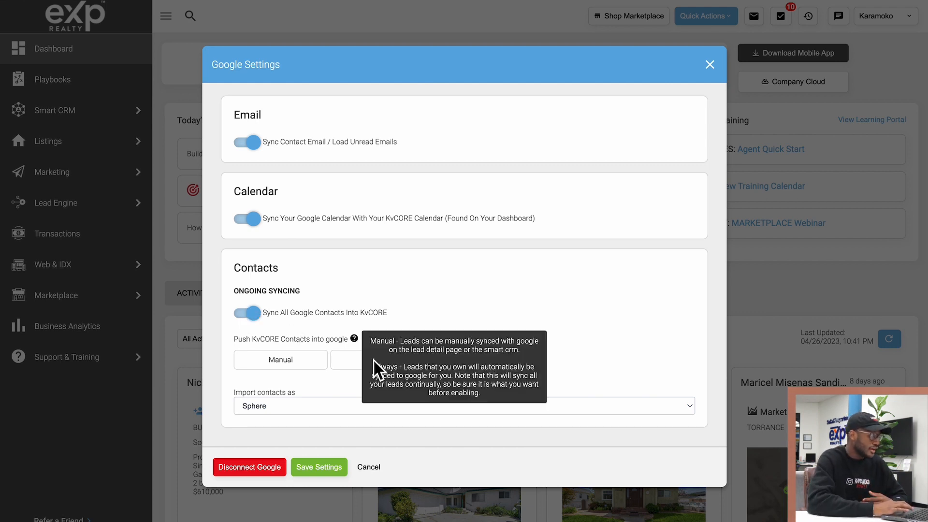
# Set kvCORE contacts to Always push into Google and keep 'Import contacts as' Sphere.
pyautogui.click(377, 360)
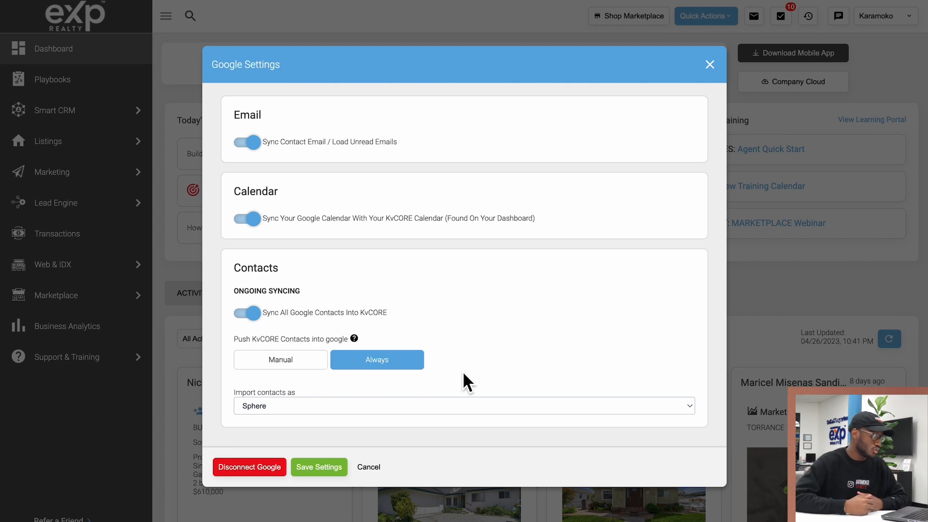
pyautogui.moveTo(809, 160)
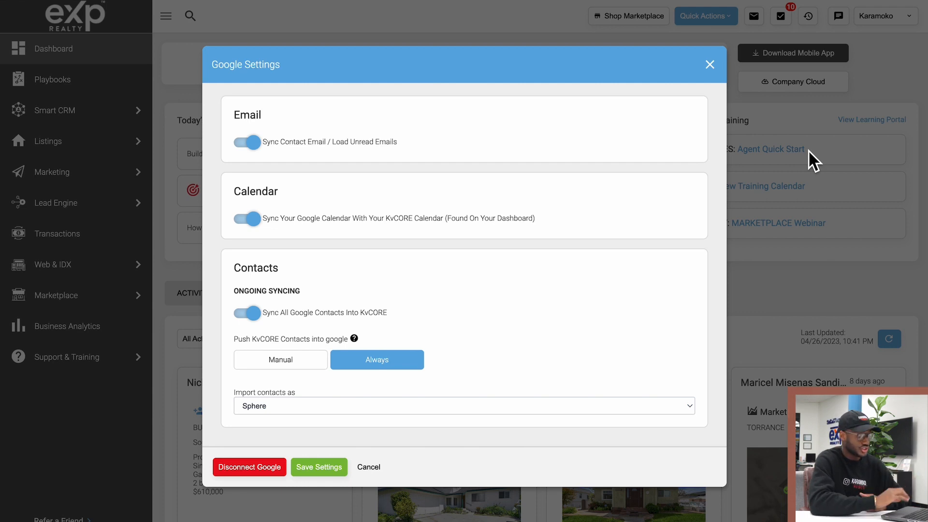
pyautogui.moveTo(301, 422)
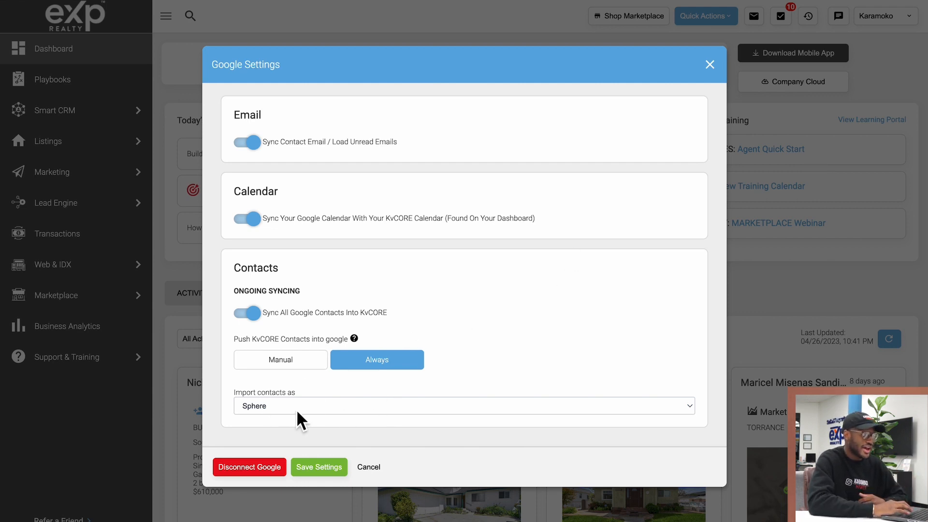
pyautogui.click(463, 405)
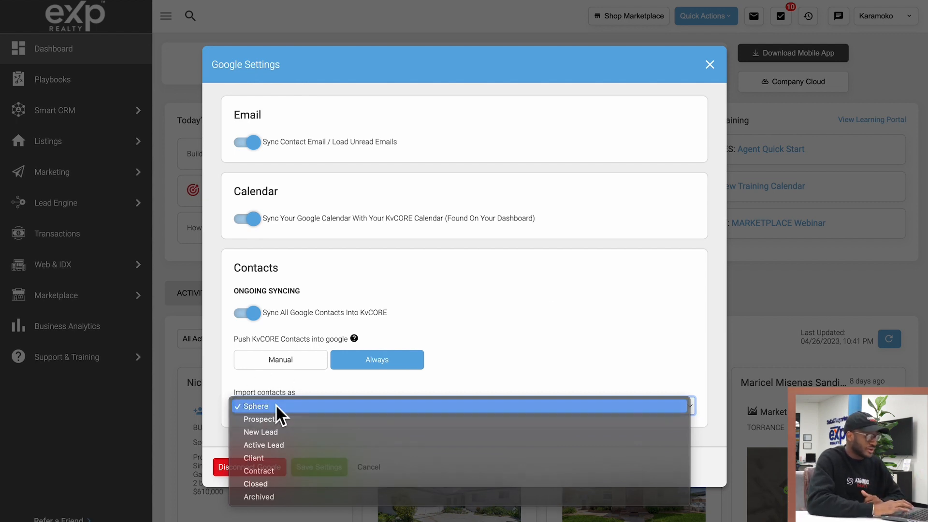
pyautogui.click(256, 407)
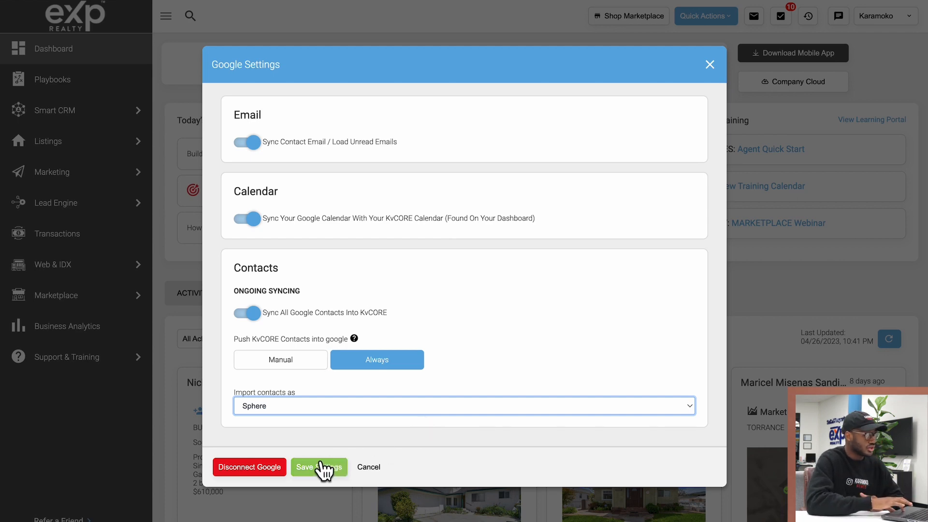
# Save the Google sync settings and return to the dashboard.
pyautogui.click(319, 467)
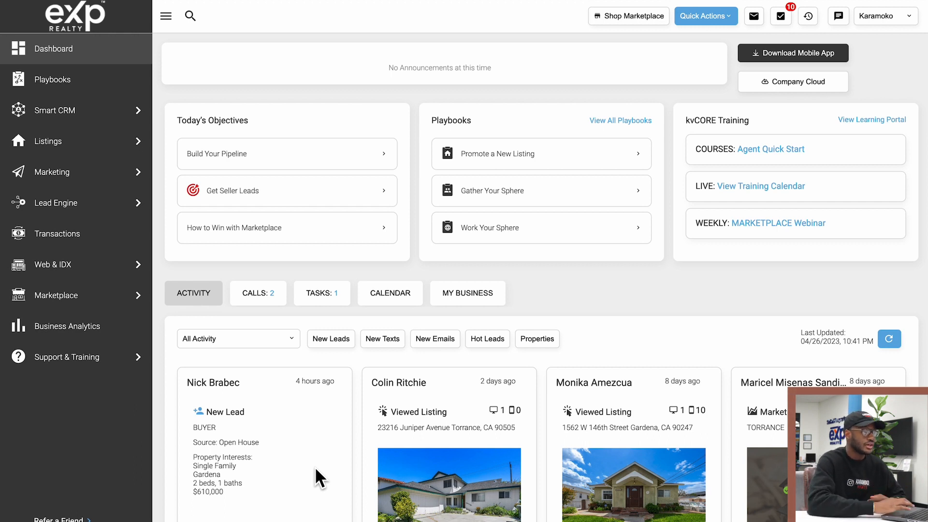
pyautogui.moveTo(787, 17)
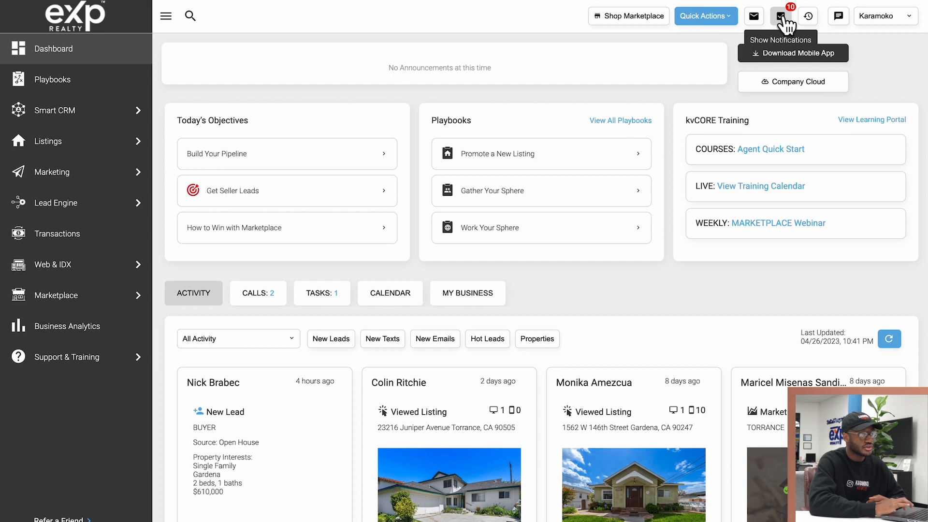
pyautogui.click(780, 16)
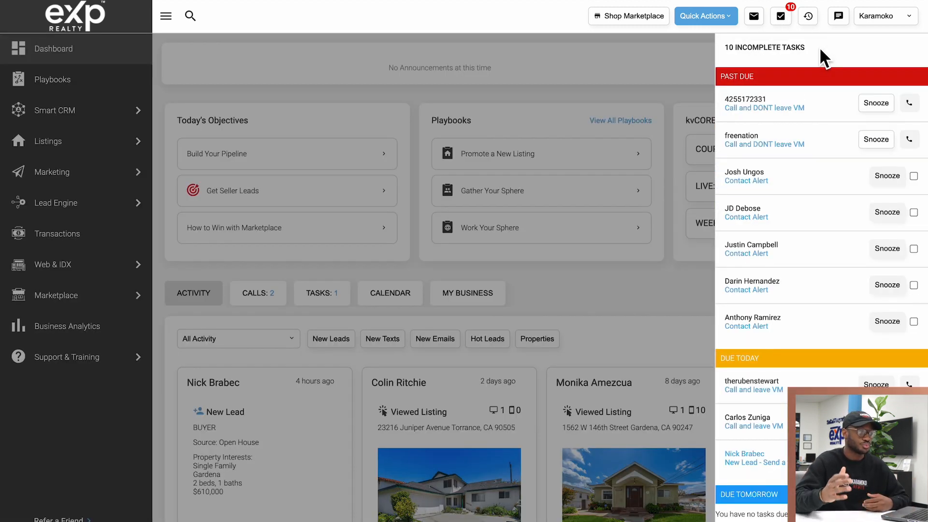
pyautogui.moveTo(830, 307)
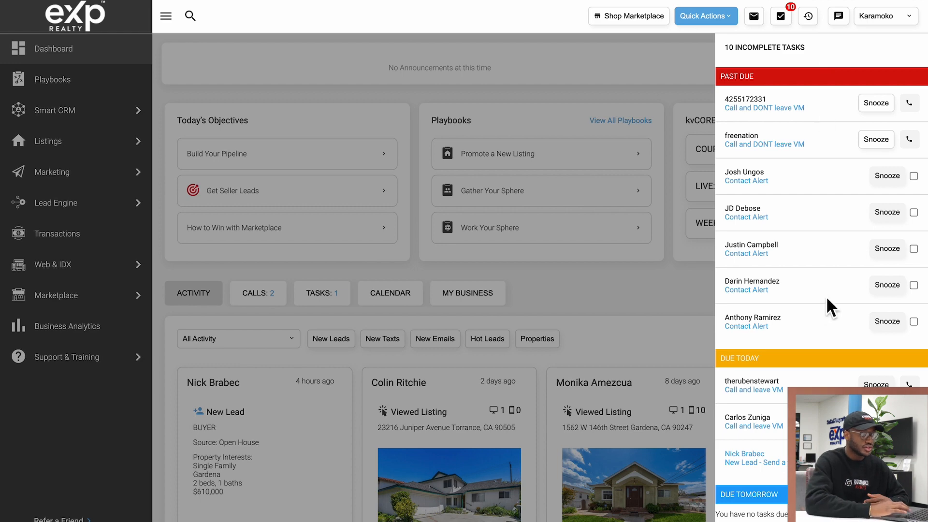
pyautogui.moveTo(803, 214)
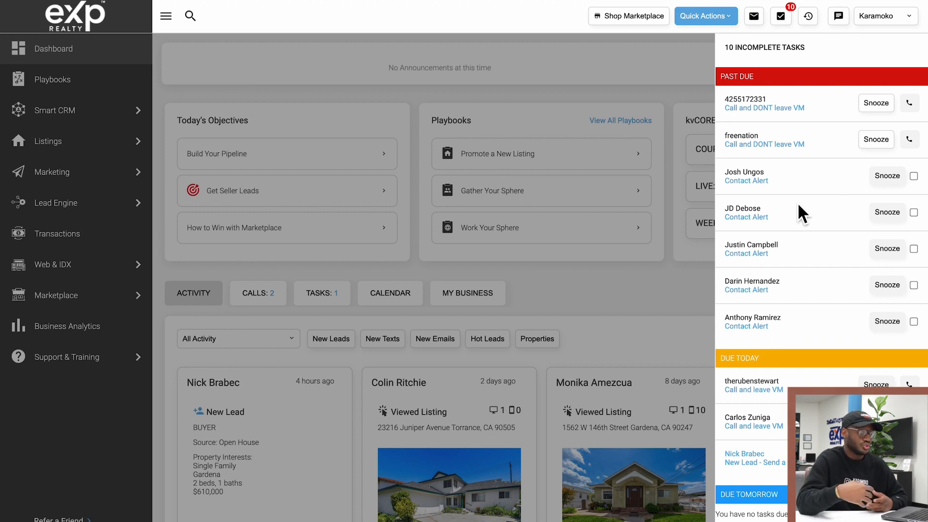
pyautogui.scroll(-3)
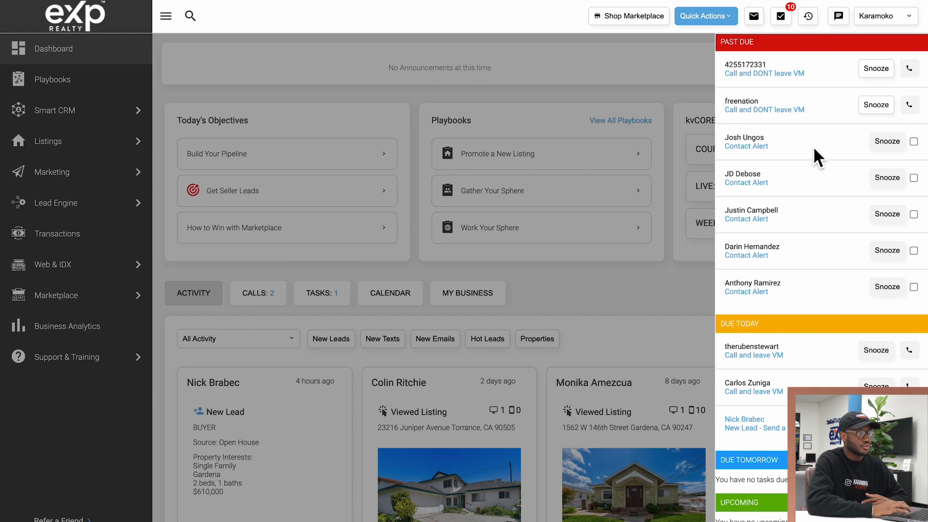
pyautogui.click(808, 16)
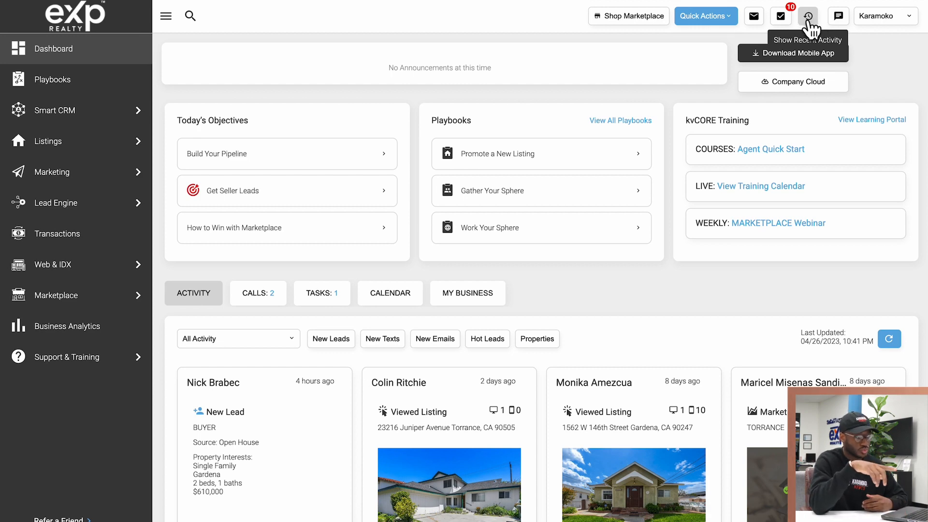
pyautogui.click(806, 16)
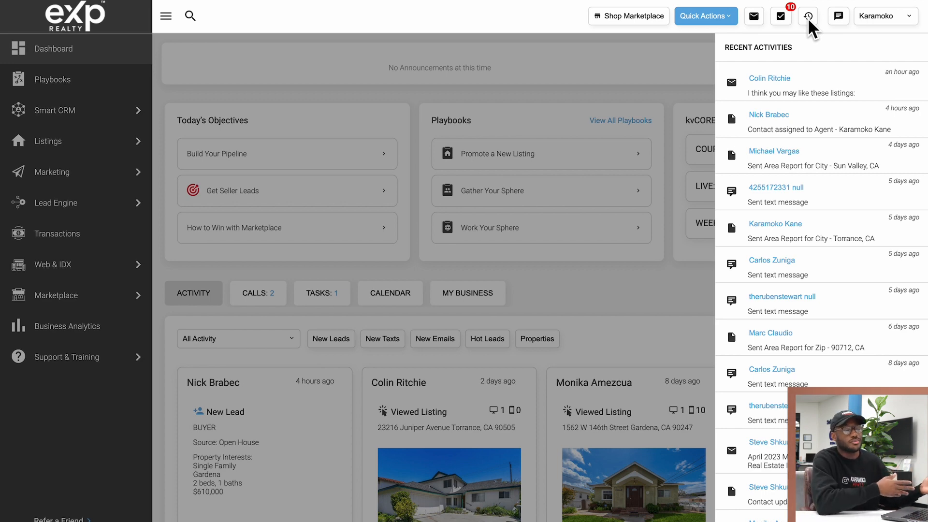
pyautogui.moveTo(806, 101)
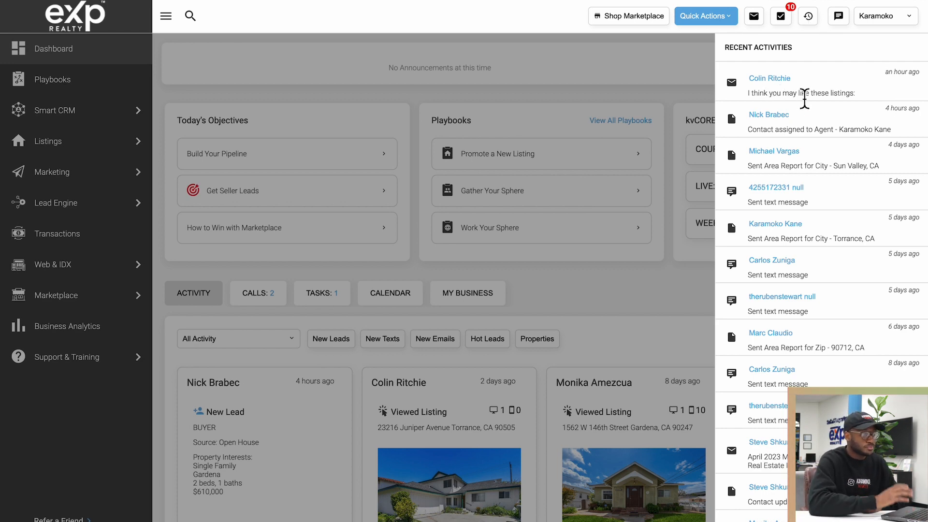
pyautogui.moveTo(767, 81)
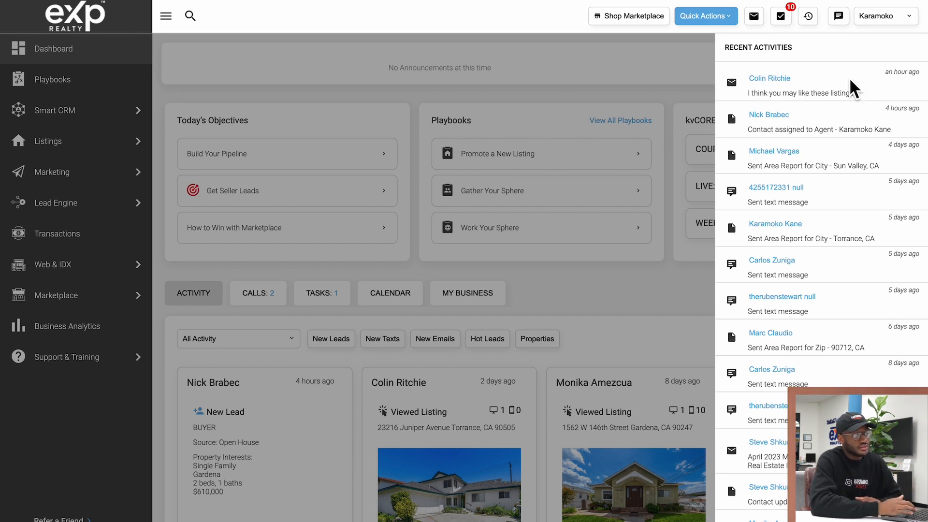
pyautogui.moveTo(811, 112)
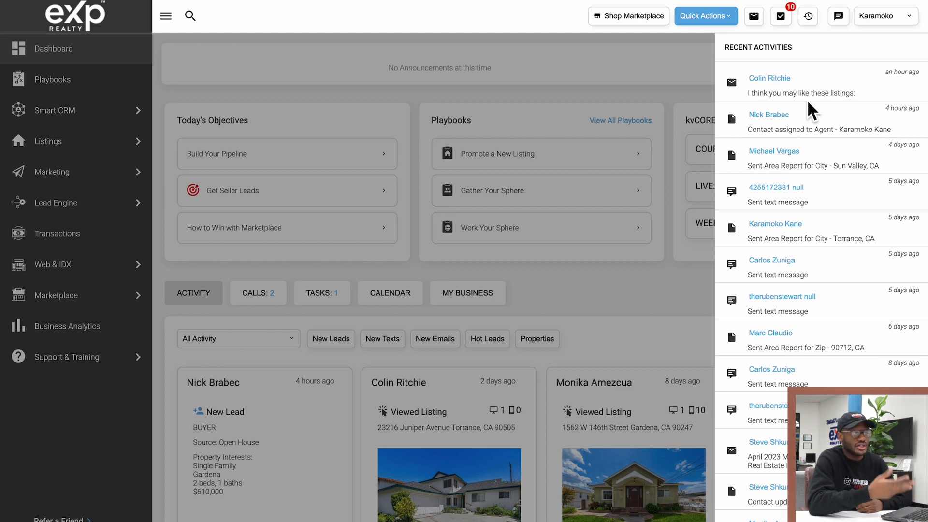
pyautogui.moveTo(781, 129)
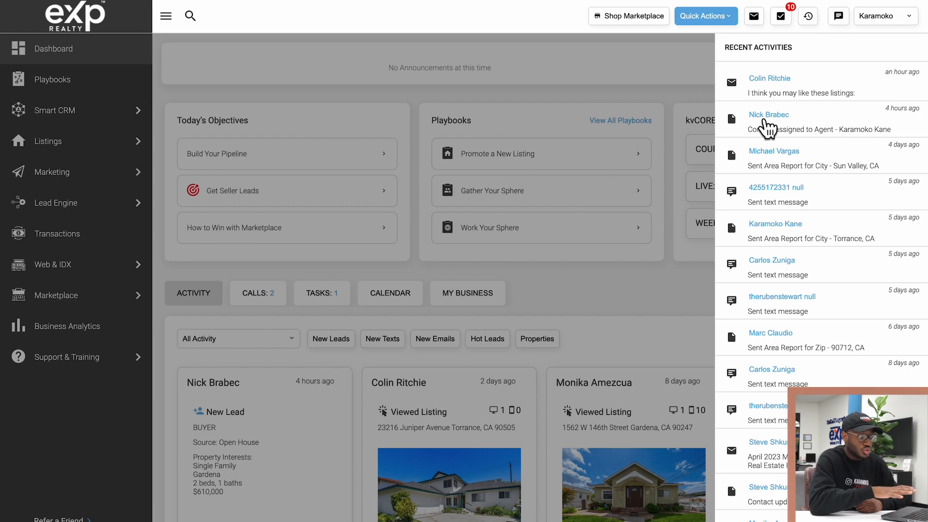
pyautogui.moveTo(769, 100)
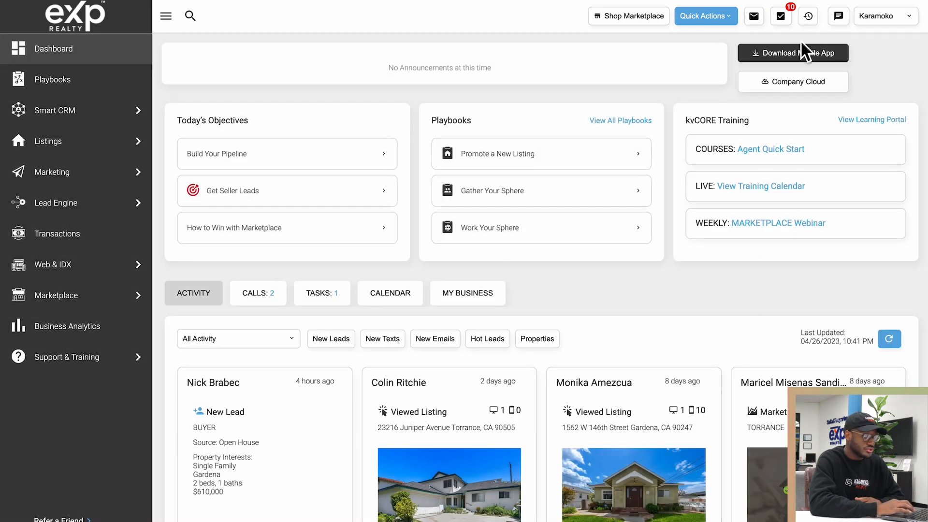
pyautogui.moveTo(838, 17)
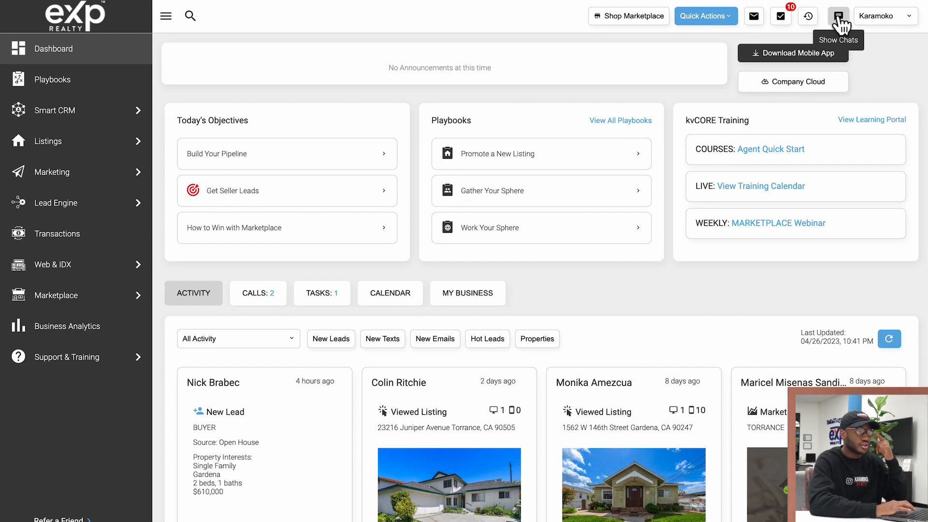
pyautogui.click(838, 17)
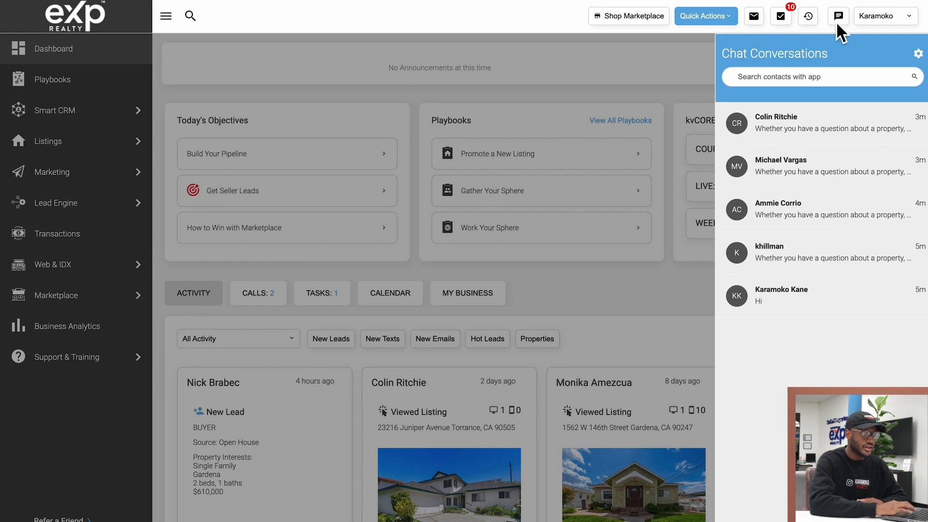
pyautogui.click(837, 17)
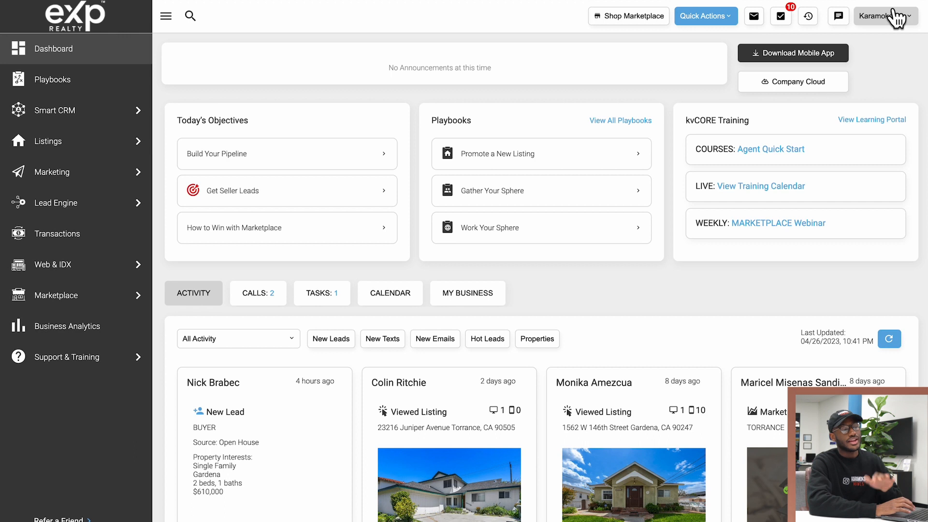
# Show the account menu from the user name dropdown at the top right.
pyautogui.click(883, 17)
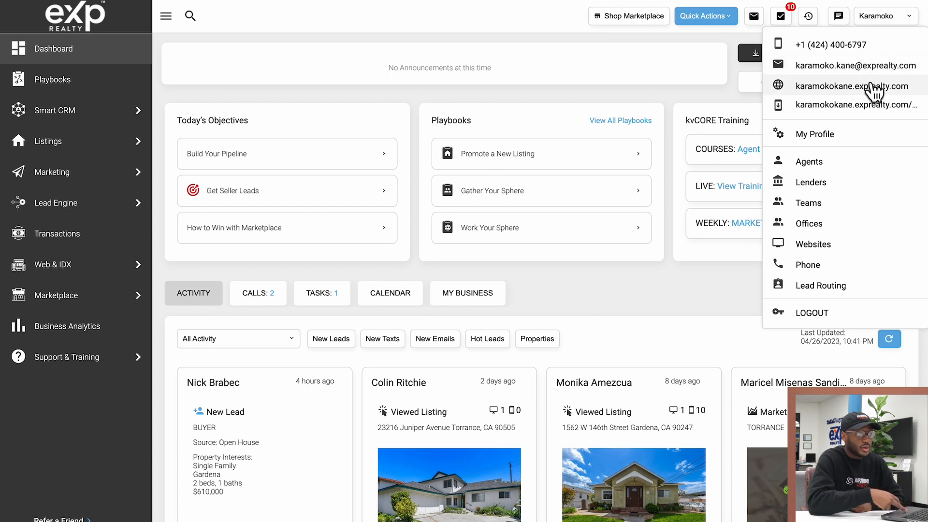
pyautogui.moveTo(851, 107)
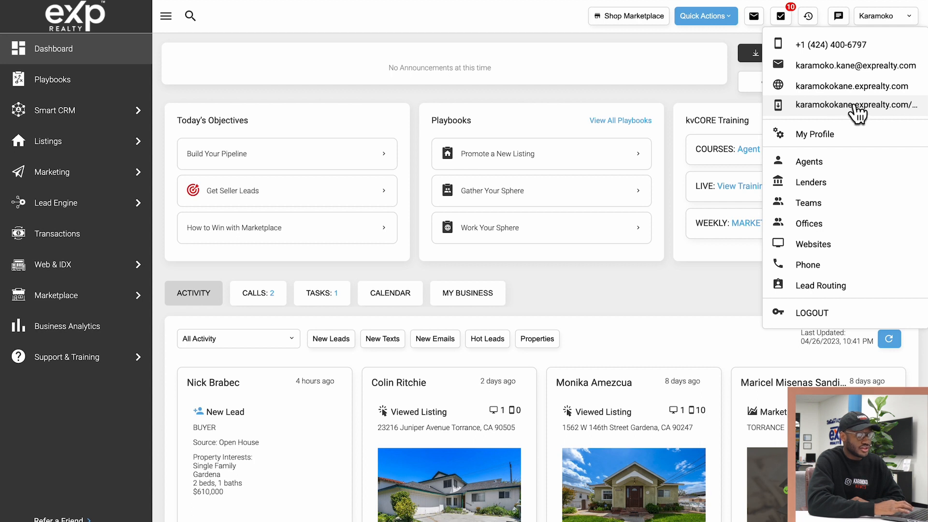
pyautogui.moveTo(874, 136)
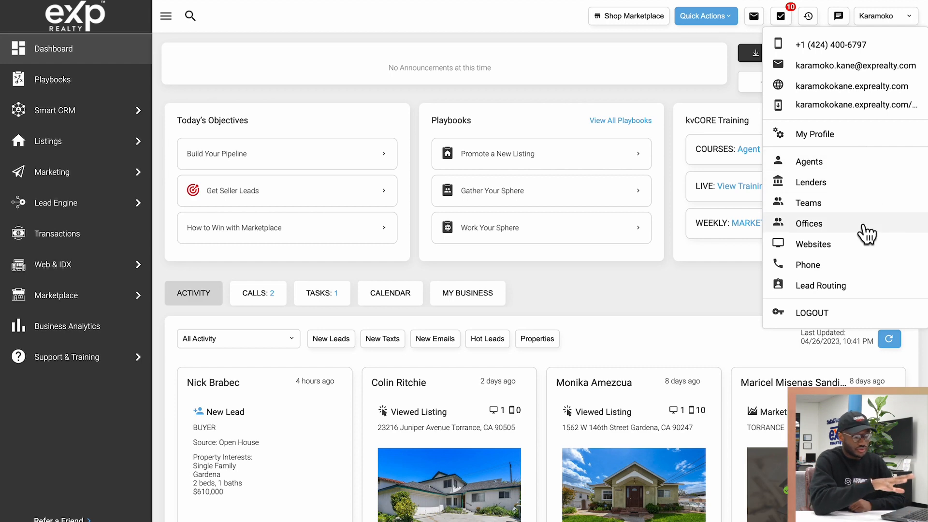
pyautogui.moveTo(817, 229)
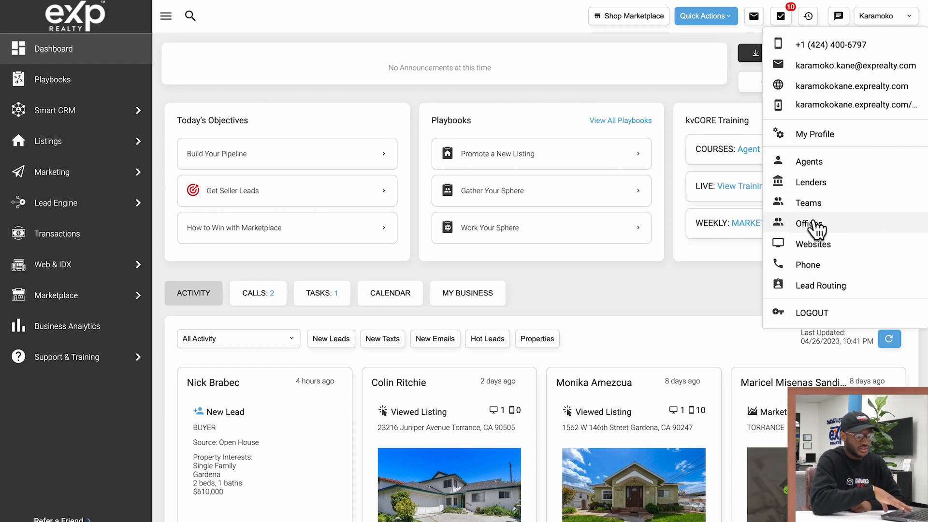
pyautogui.moveTo(819, 165)
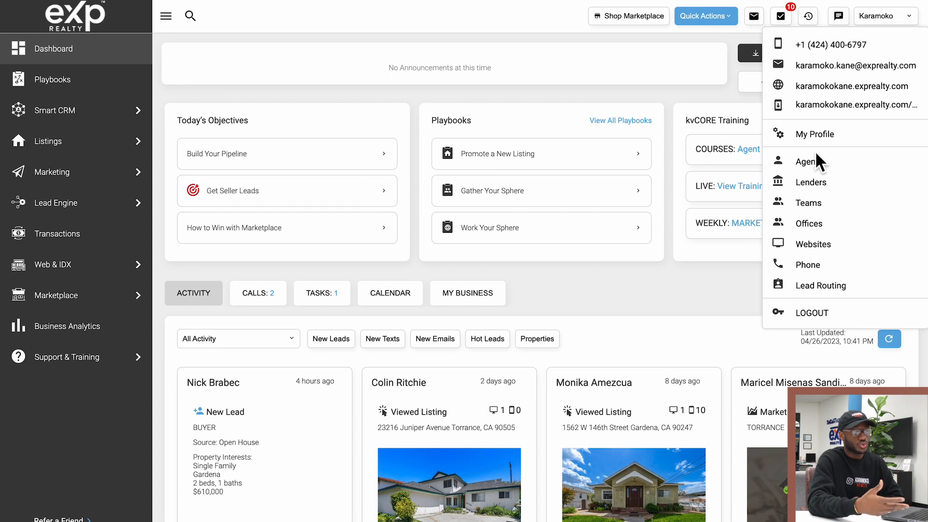